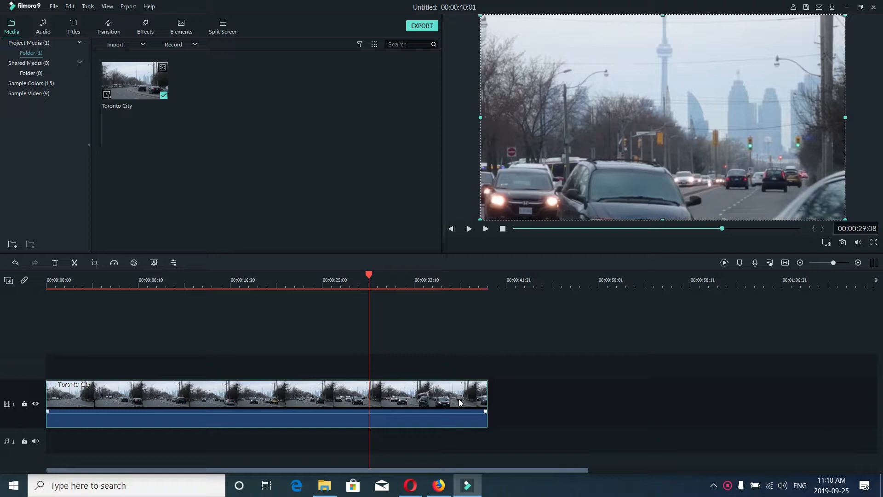
{"action": "mouse_move", "coordinate": [458, 401]}
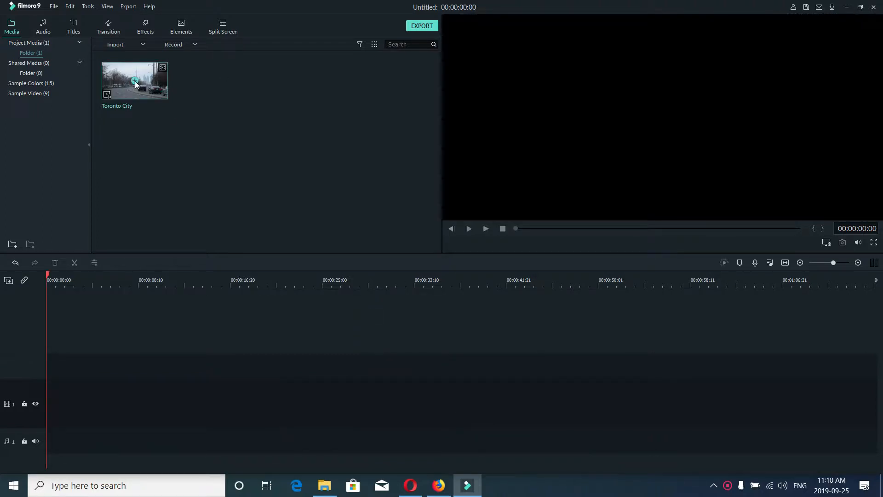
Step: Drop the Toronto City clip from the Media library onto the video track
{"action": "left_click_drag", "start_coordinate": [135, 81], "coordinate": [265, 401]}
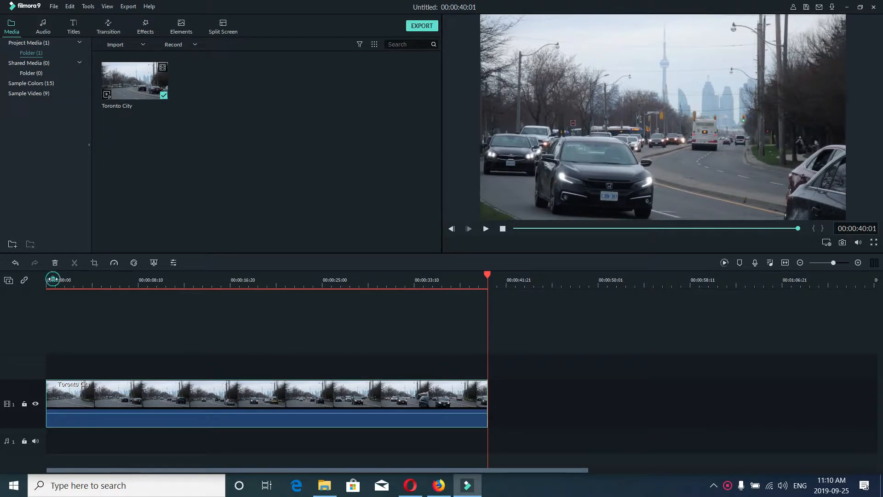
{"action": "left_click", "coordinate": [51, 280]}
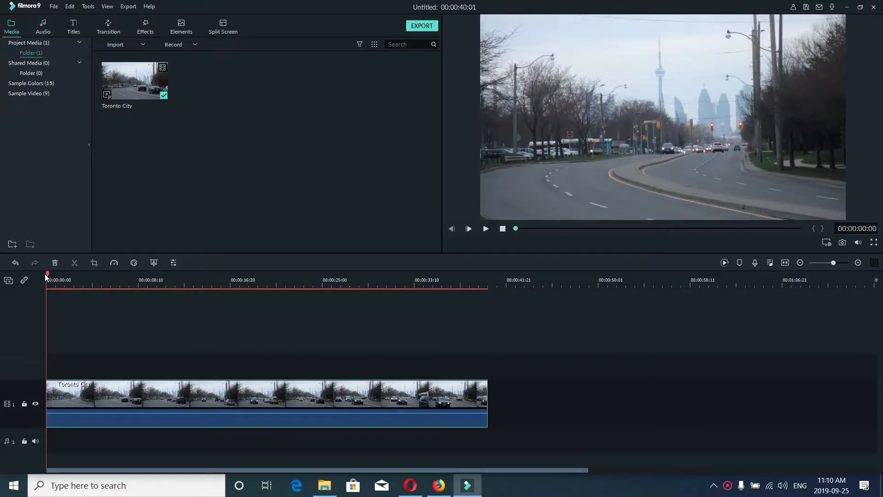
{"action": "left_click", "coordinate": [486, 228]}
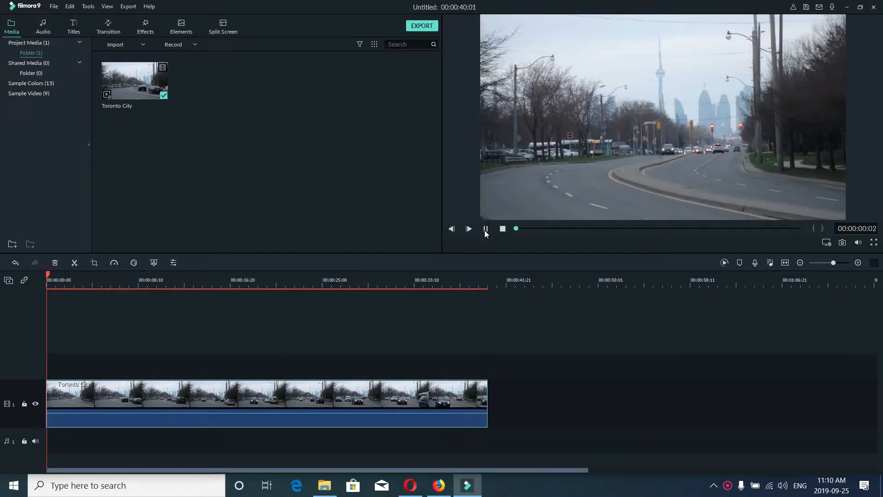
{"action": "left_click", "coordinate": [485, 228]}
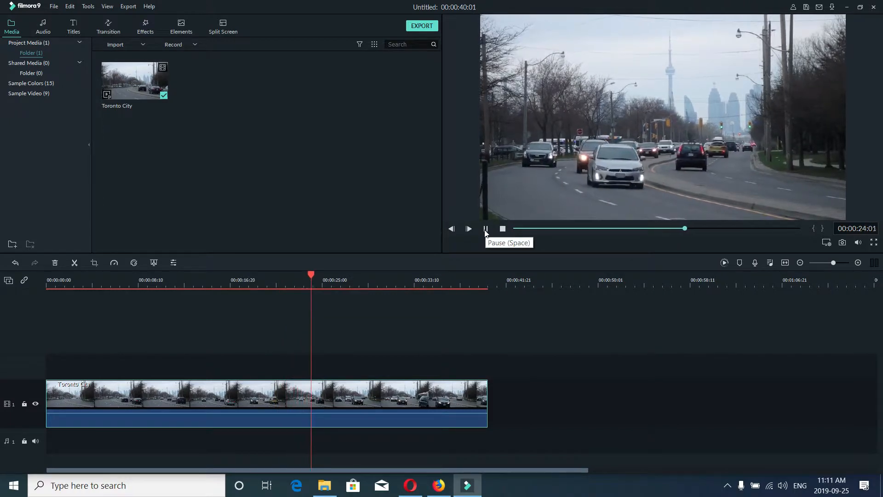
{"action": "left_click", "coordinate": [486, 228]}
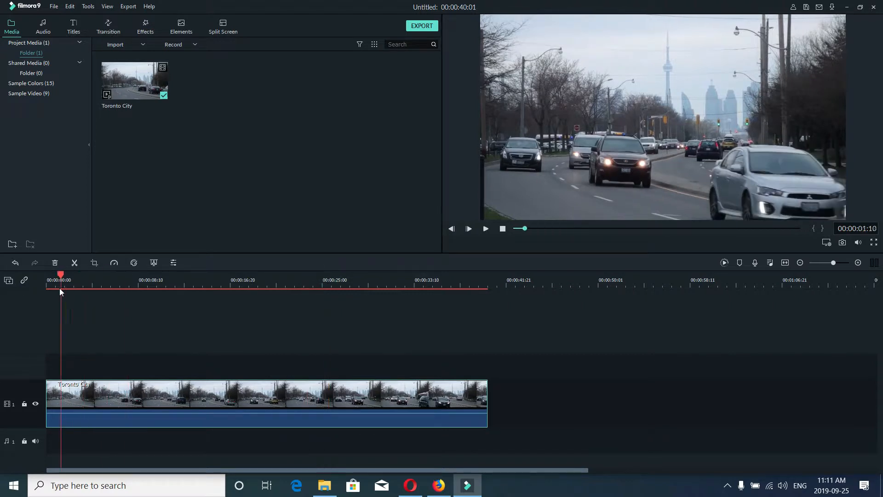
{"action": "left_click", "coordinate": [46, 279]}
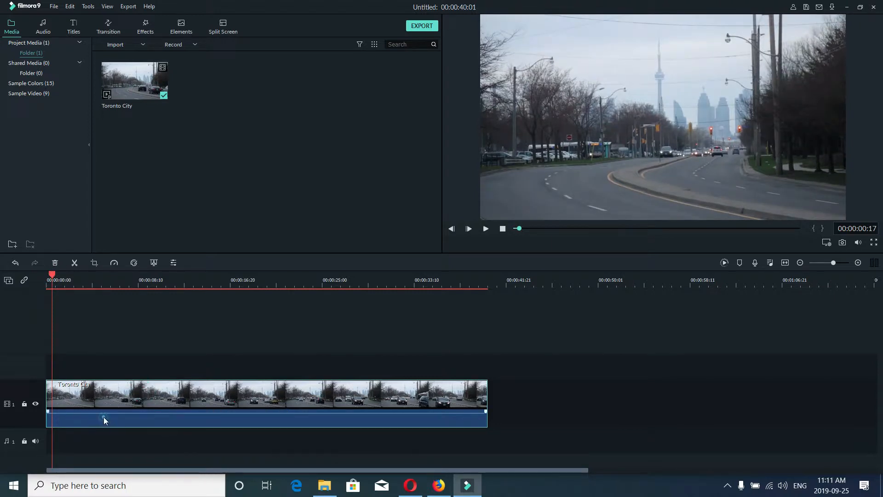
Step: Bring up the timeline clip's context menu to reach Crop and Zoom
{"action": "right_click", "coordinate": [105, 420]}
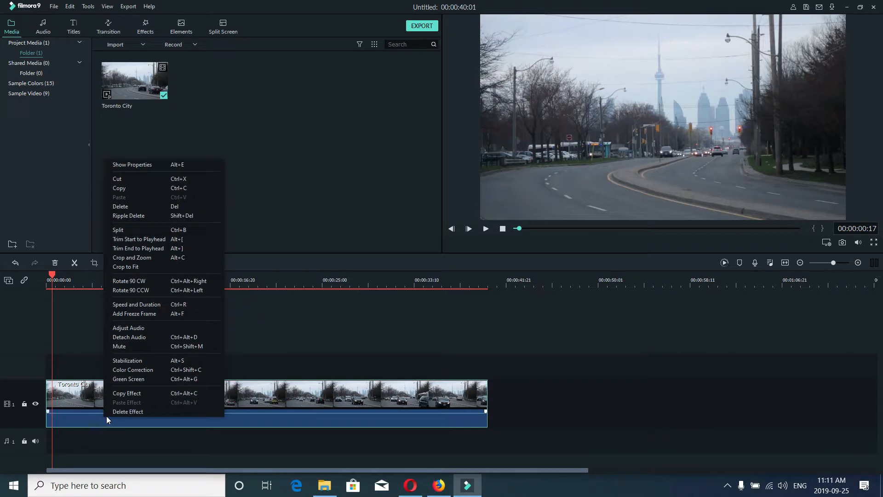
{"action": "mouse_move", "coordinate": [101, 350]}
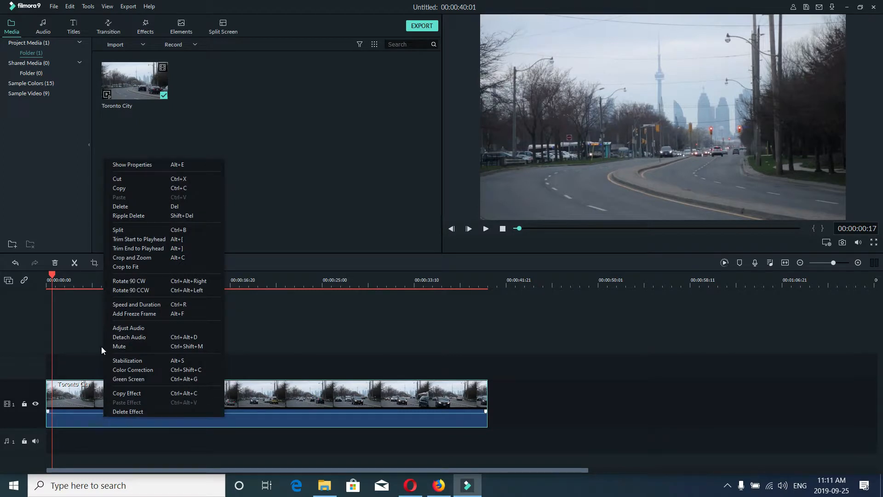
{"action": "mouse_move", "coordinate": [104, 291]}
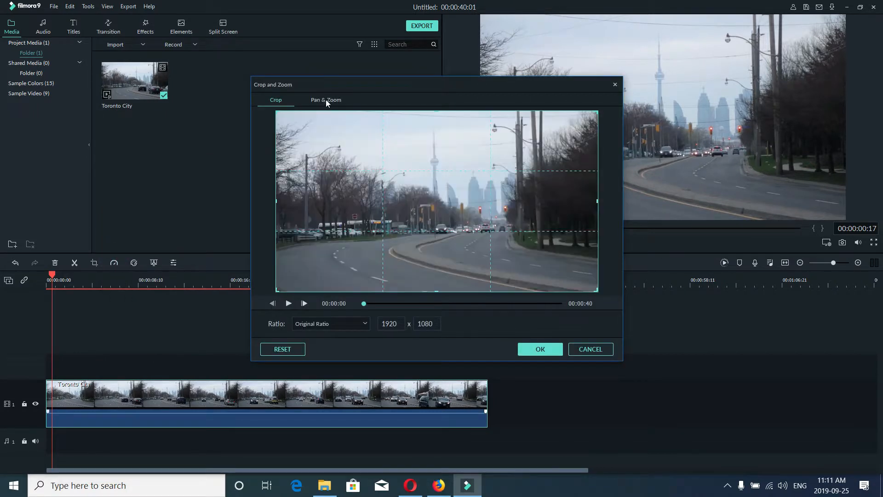
Step: Apply a Pan & Zoom push-in whose End frame is shrunk and centred on the CN Tower and skyline
{"action": "left_click", "coordinate": [325, 99]}
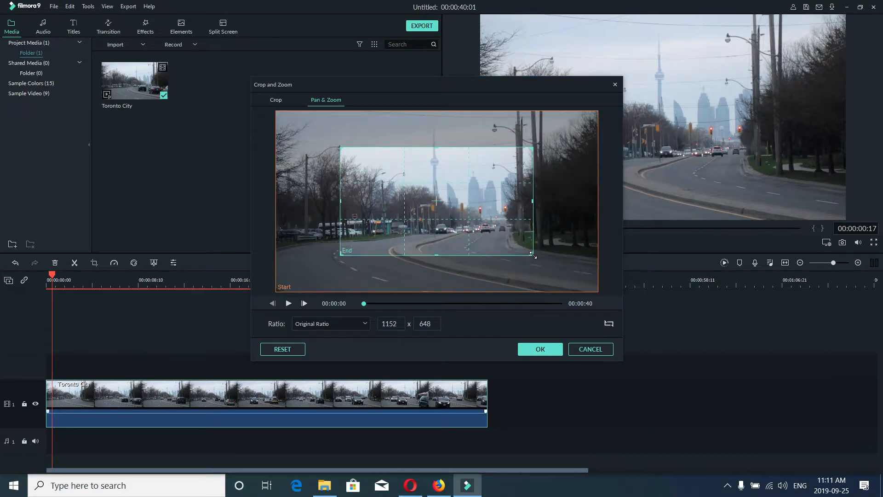
{"action": "left_click_drag", "start_coordinate": [533, 253], "coordinate": [420, 220]}
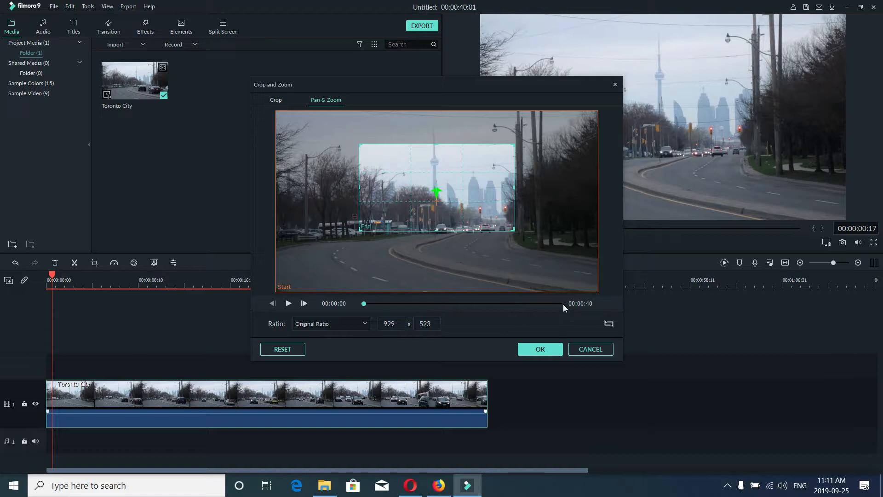
{"action": "left_click_drag", "start_coordinate": [436, 194], "coordinate": [461, 217]}
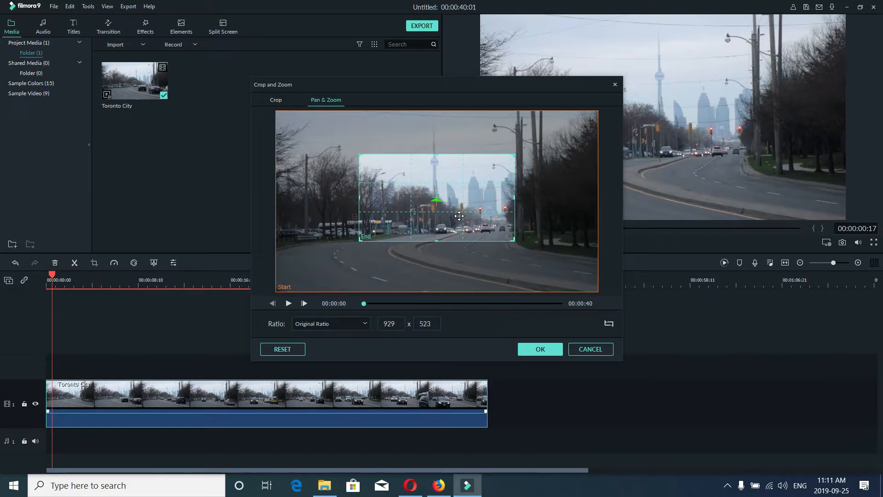
{"action": "mouse_move", "coordinate": [475, 250]}
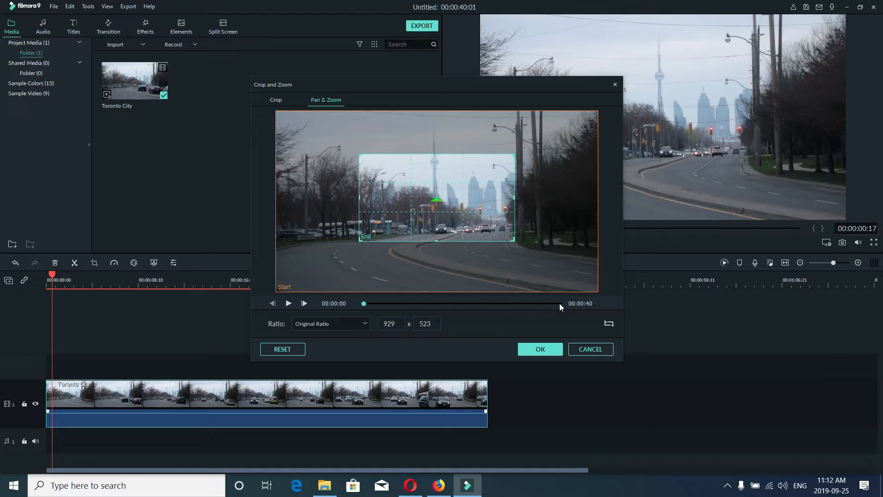
{"action": "left_click_drag", "start_coordinate": [364, 303], "coordinate": [559, 302]}
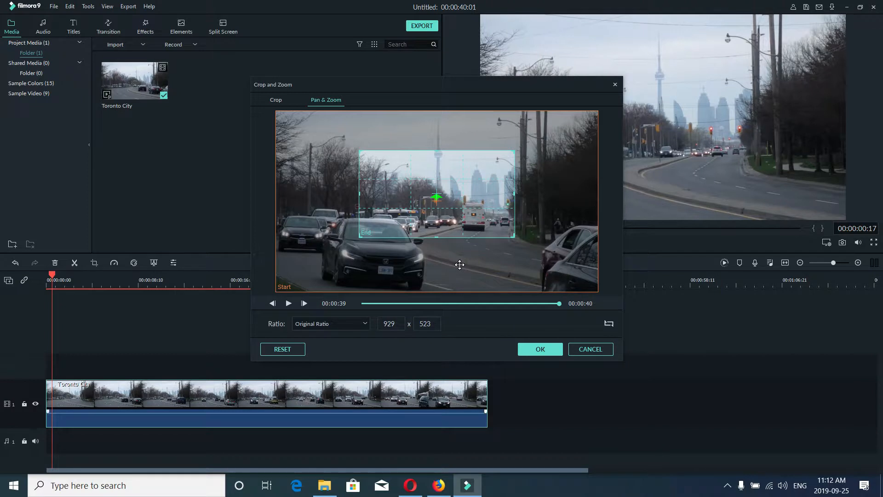
{"action": "mouse_move", "coordinate": [446, 254]}
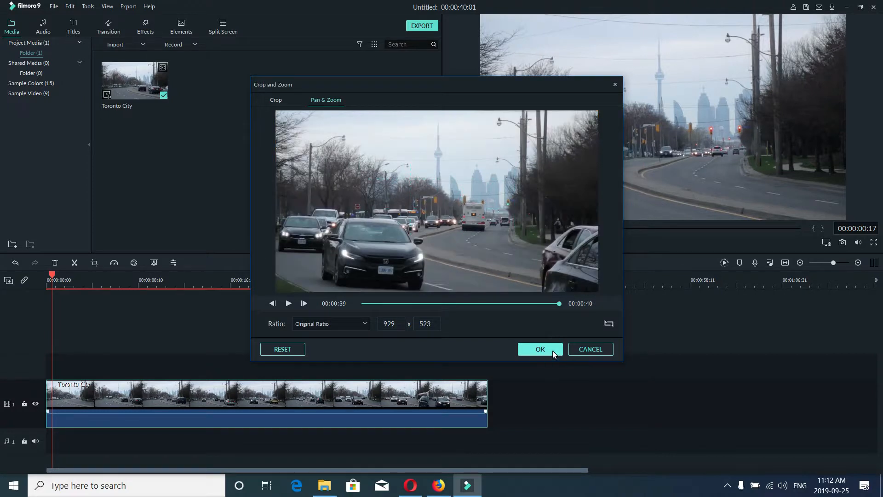
{"action": "left_click", "coordinate": [540, 349]}
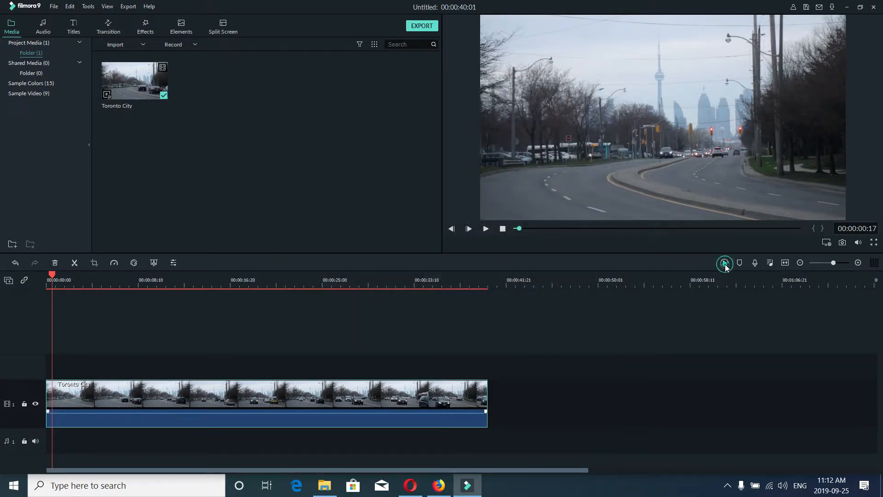
Step: Render a smooth-playback preview of the zoomed clip and start playing it
{"action": "left_click", "coordinate": [725, 263]}
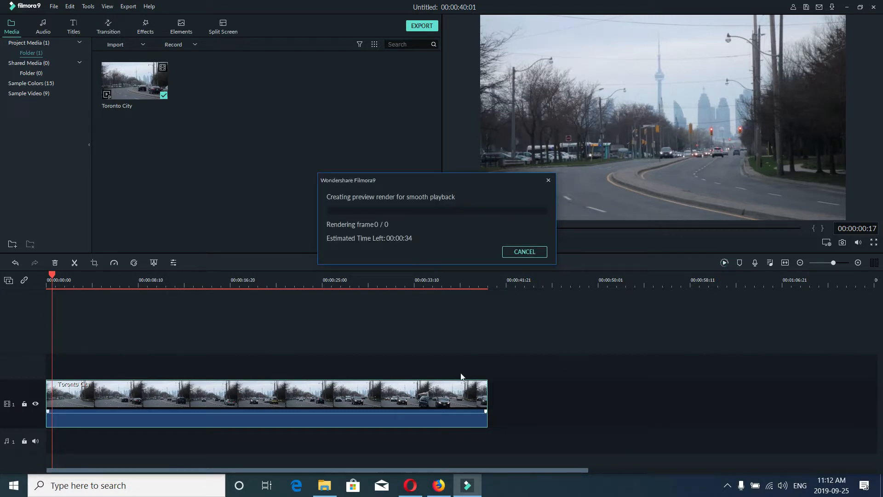
{"action": "mouse_move", "coordinate": [469, 324]}
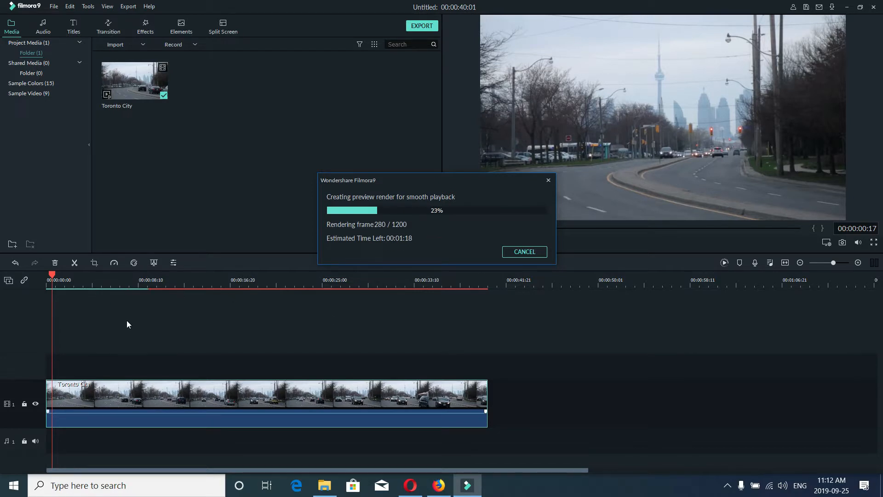
{"action": "mouse_move", "coordinate": [175, 322]}
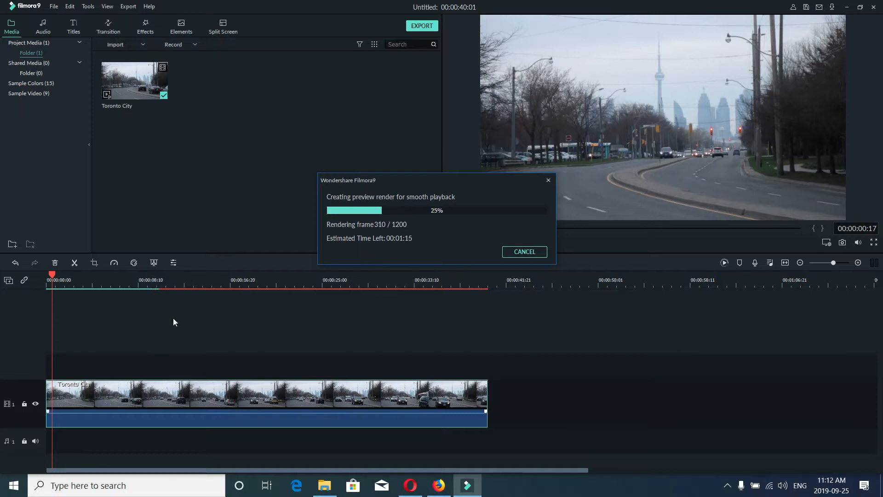
{"action": "mouse_move", "coordinate": [619, 309]}
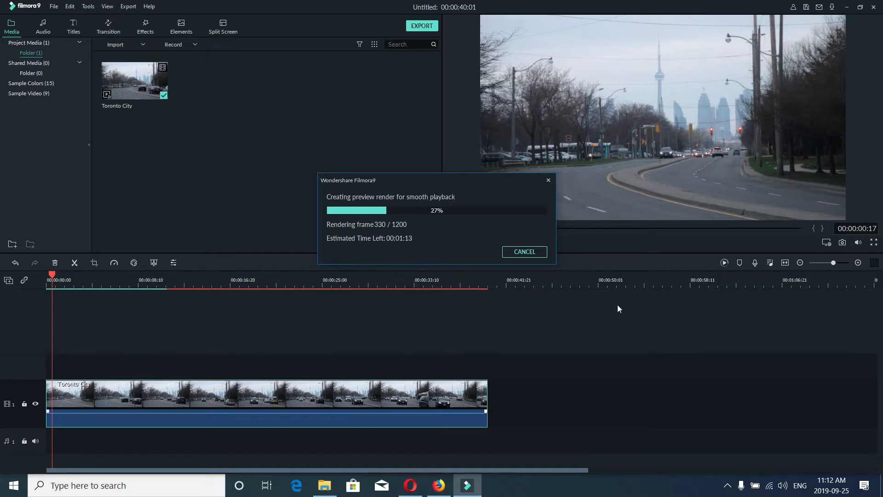
{"action": "mouse_move", "coordinate": [574, 343]}
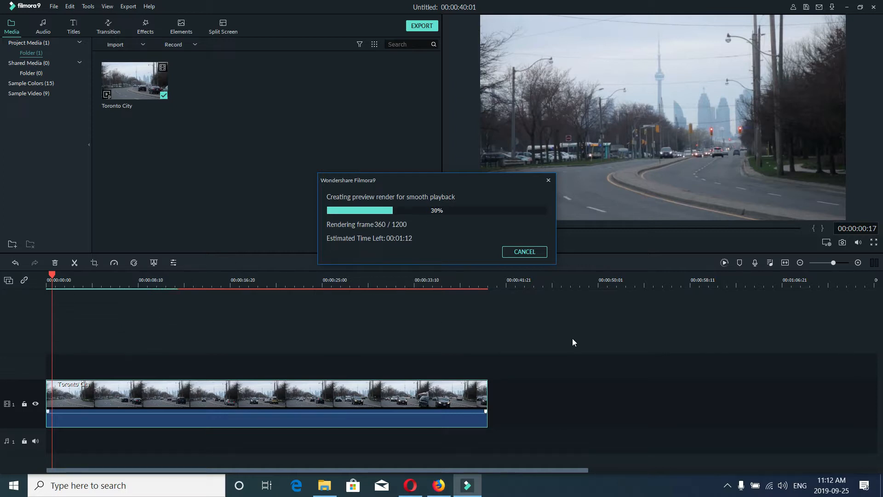
{"action": "mouse_move", "coordinate": [560, 338]}
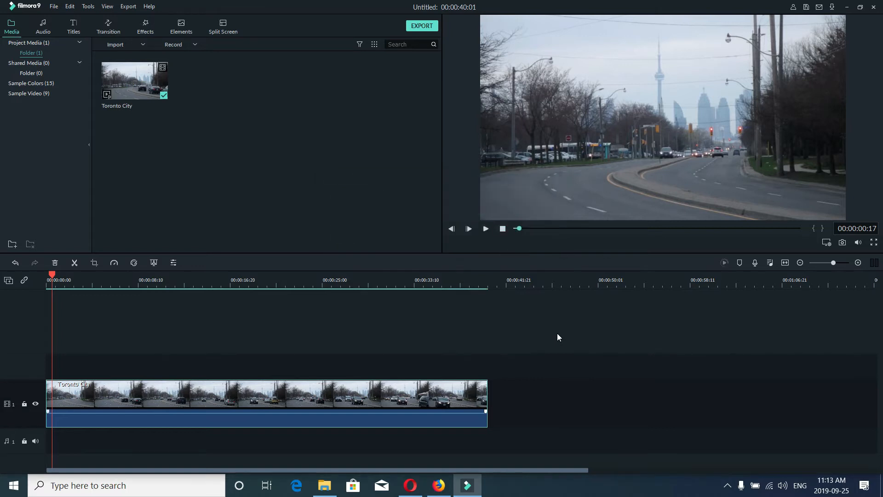
{"action": "left_click", "coordinate": [485, 229]}
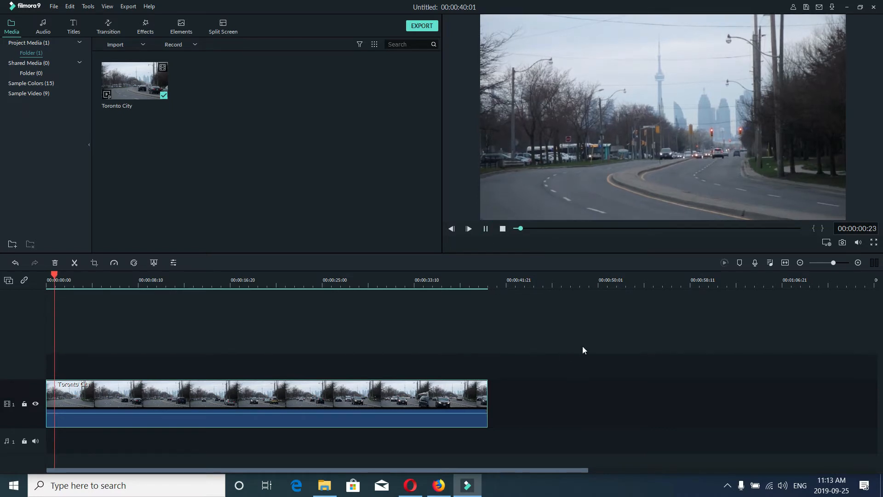